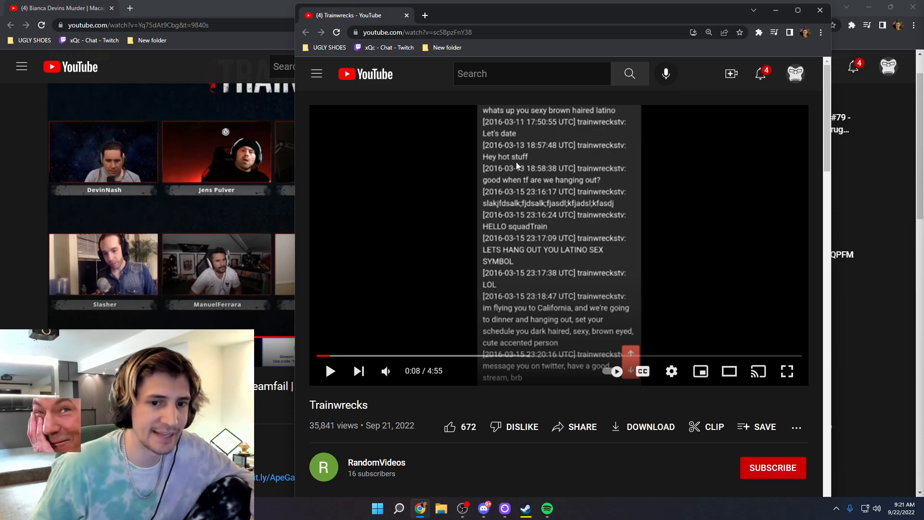
{"action": "mouse_move", "coordinate": [326, 356]}
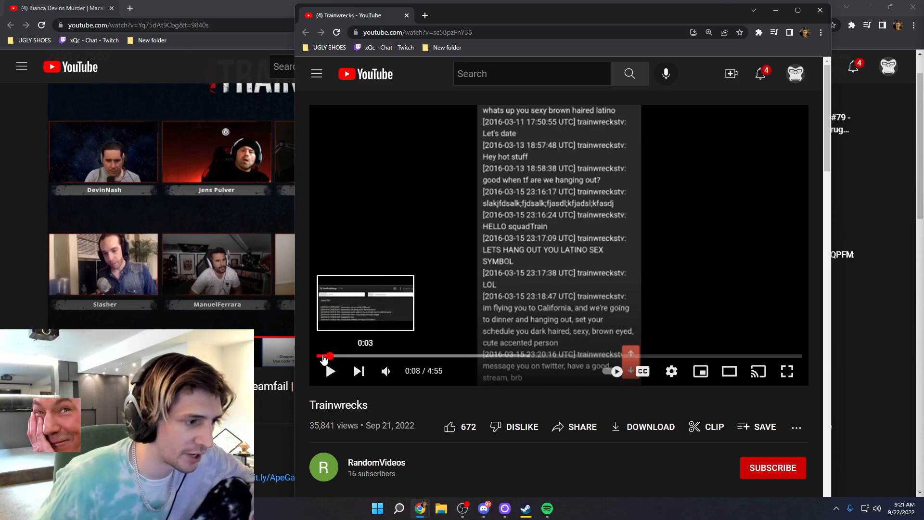